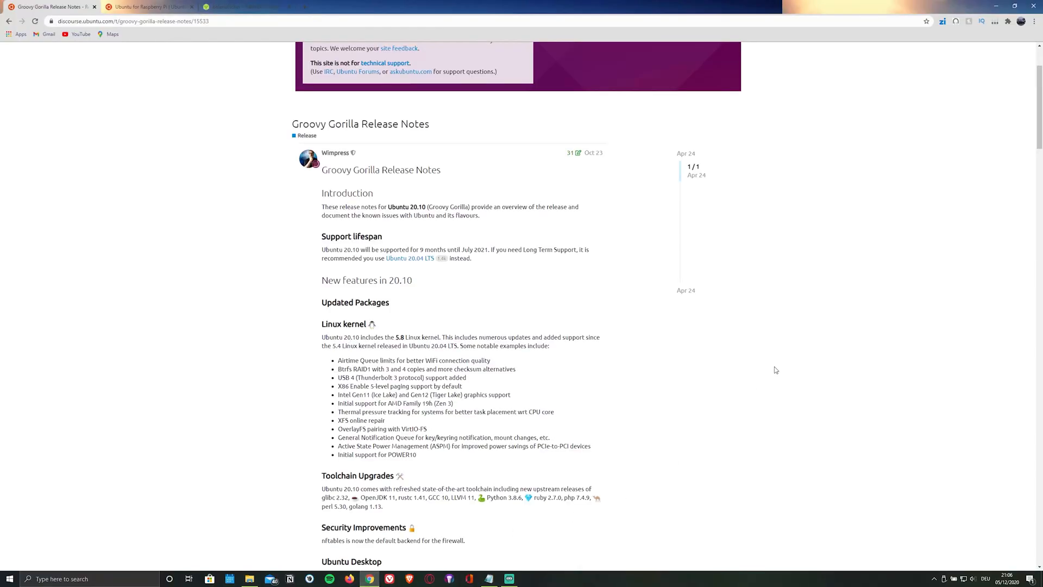
# Download the 64-bit Ubuntu Desktop 20.10 Raspberry Pi 4 image, then switch to the balenaEtcher tab.
pyautogui.scroll(-3)
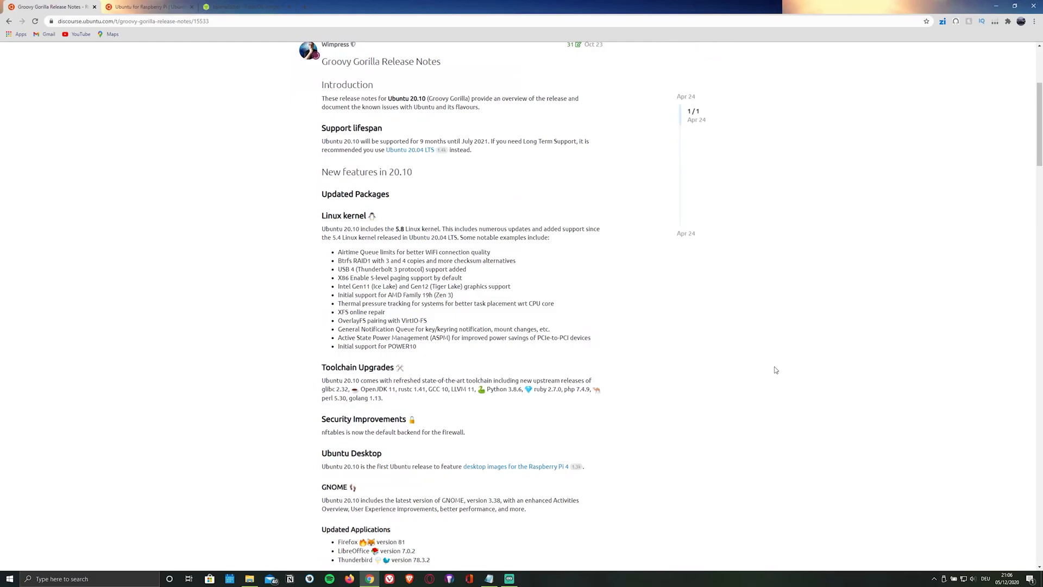
pyautogui.scroll(-3)
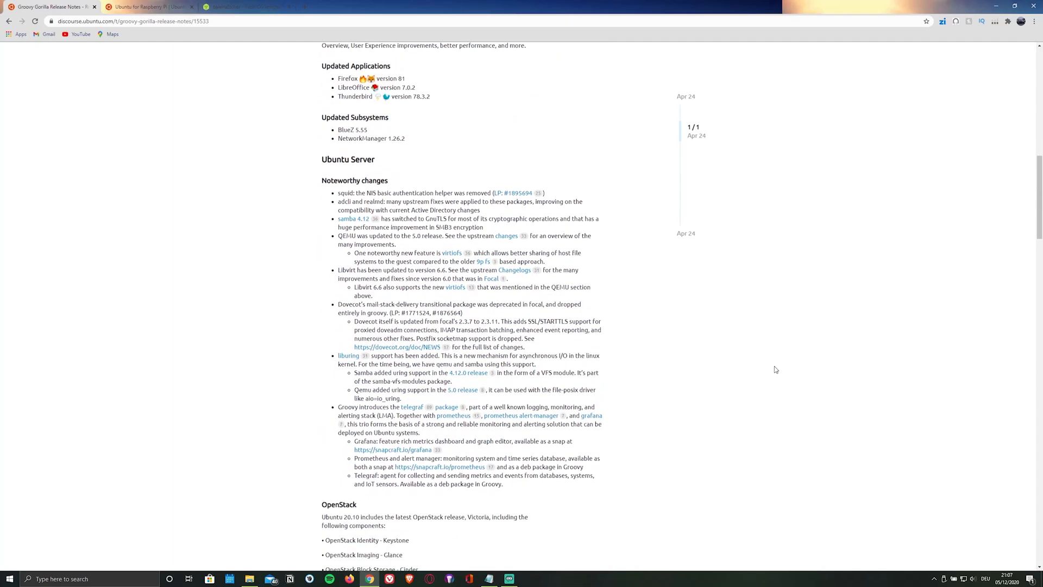
pyautogui.scroll(-3)
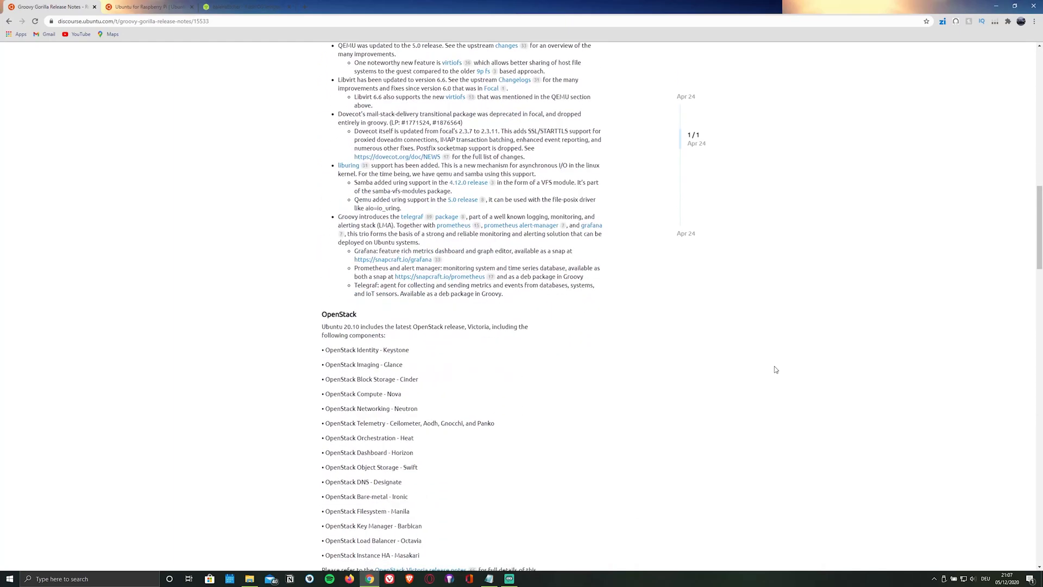
pyautogui.scroll(-3)
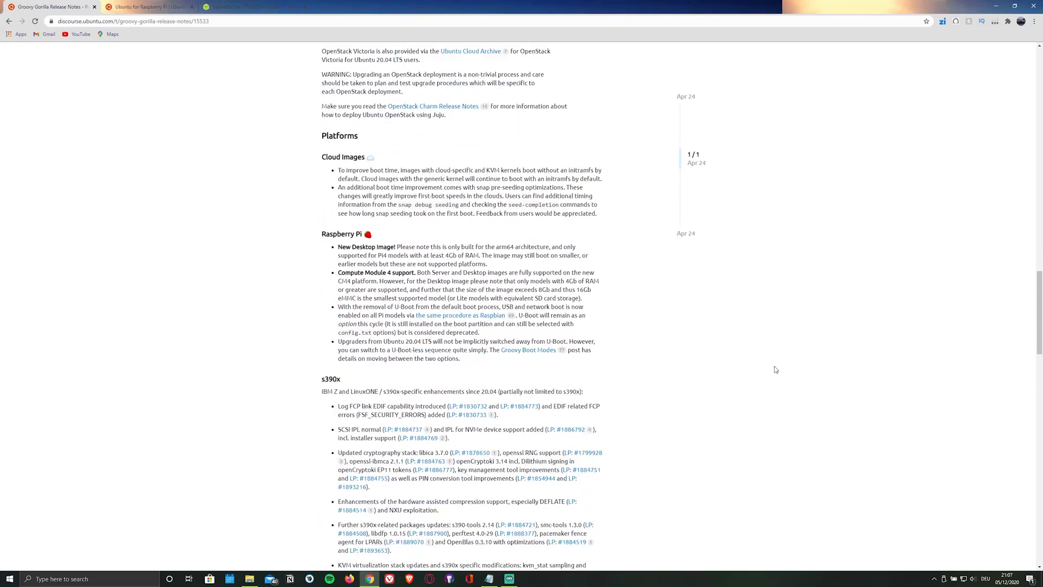
pyautogui.scroll(-3)
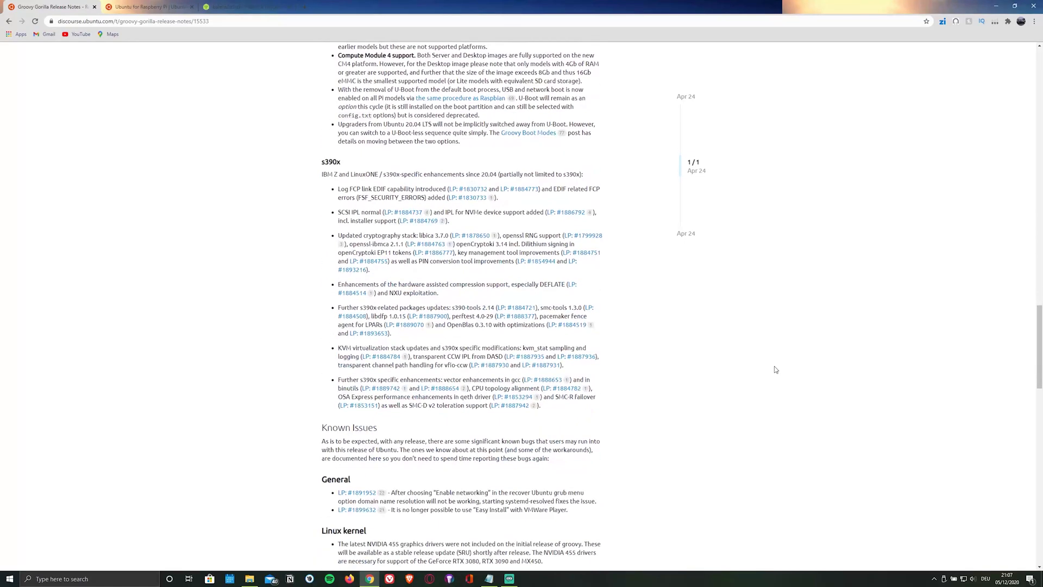
pyautogui.scroll(-3)
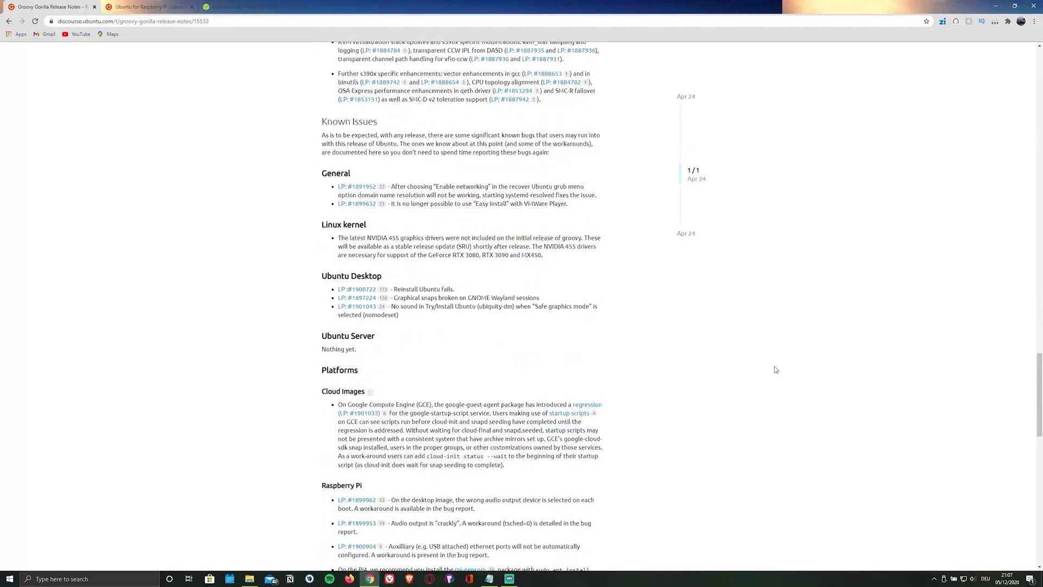
pyautogui.scroll(-3)
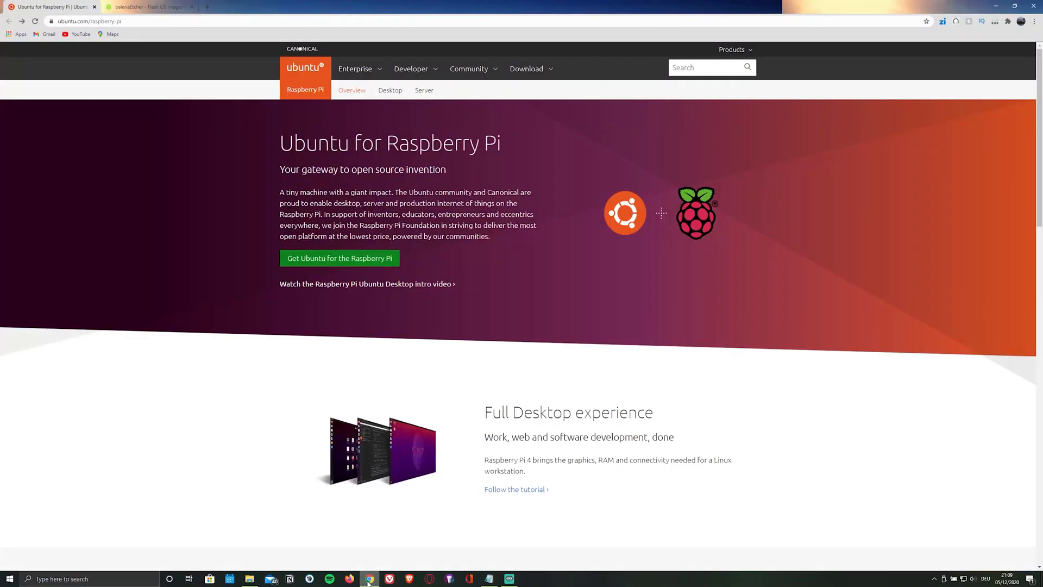
pyautogui.moveTo(344, 399)
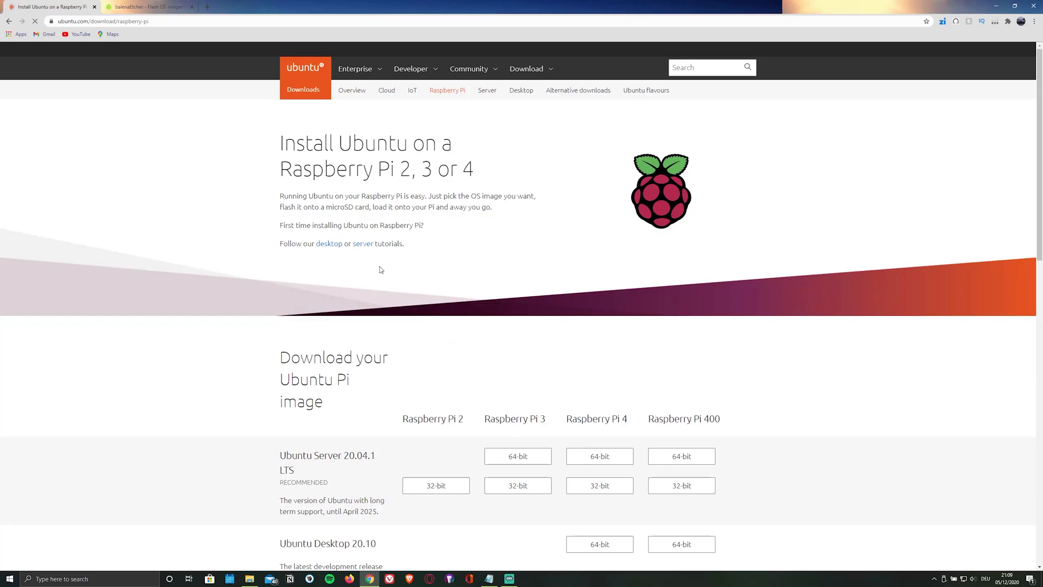
pyautogui.scroll(-3)
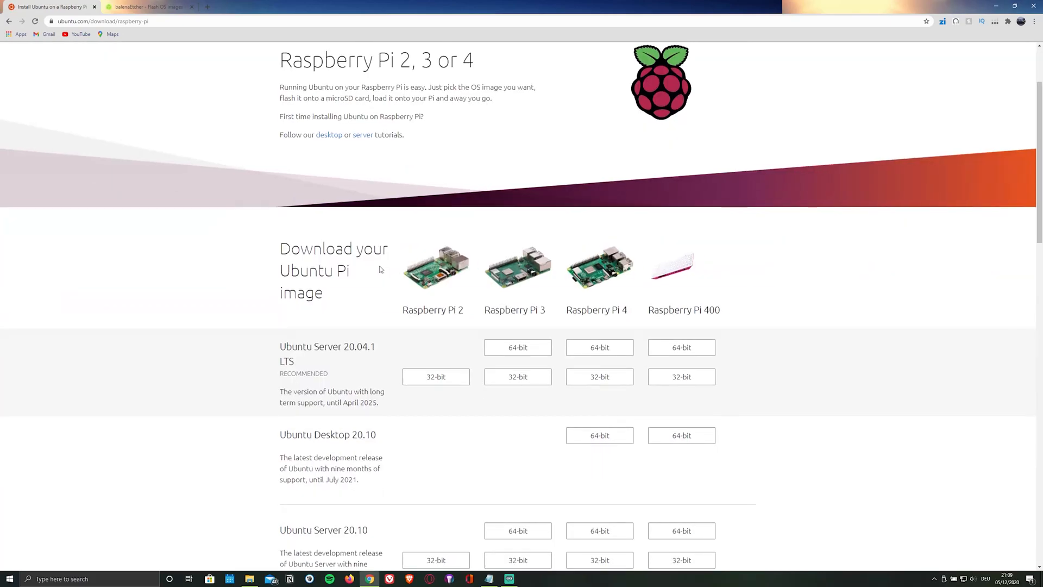
pyautogui.scroll(-3)
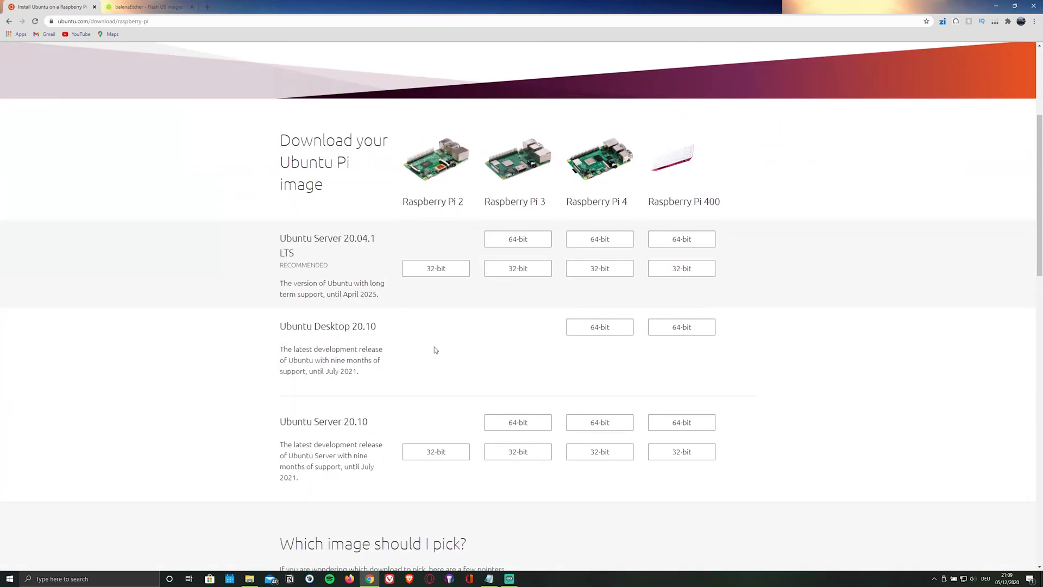
pyautogui.click(598, 327)
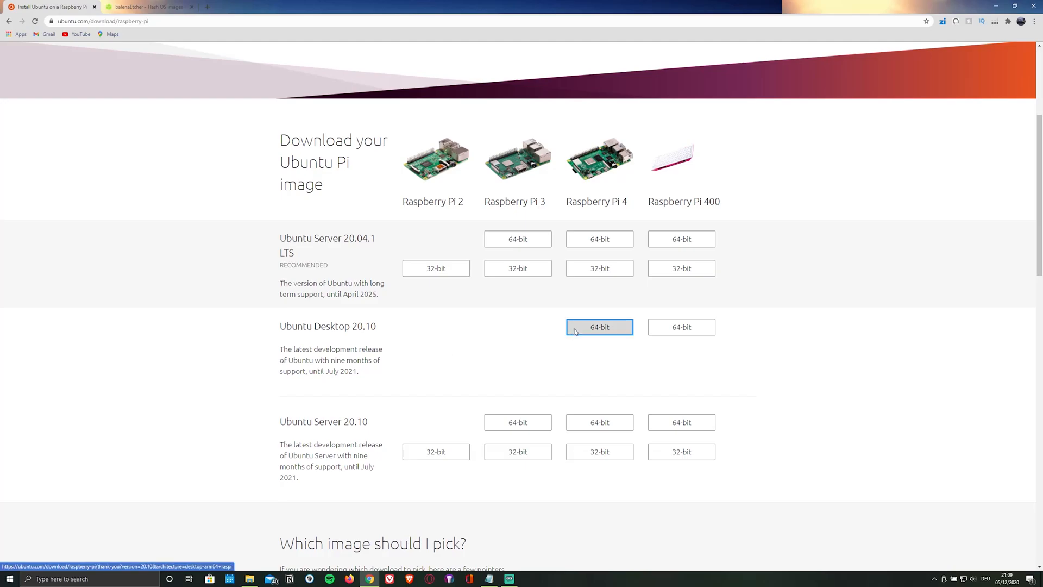
pyautogui.click(598, 327)
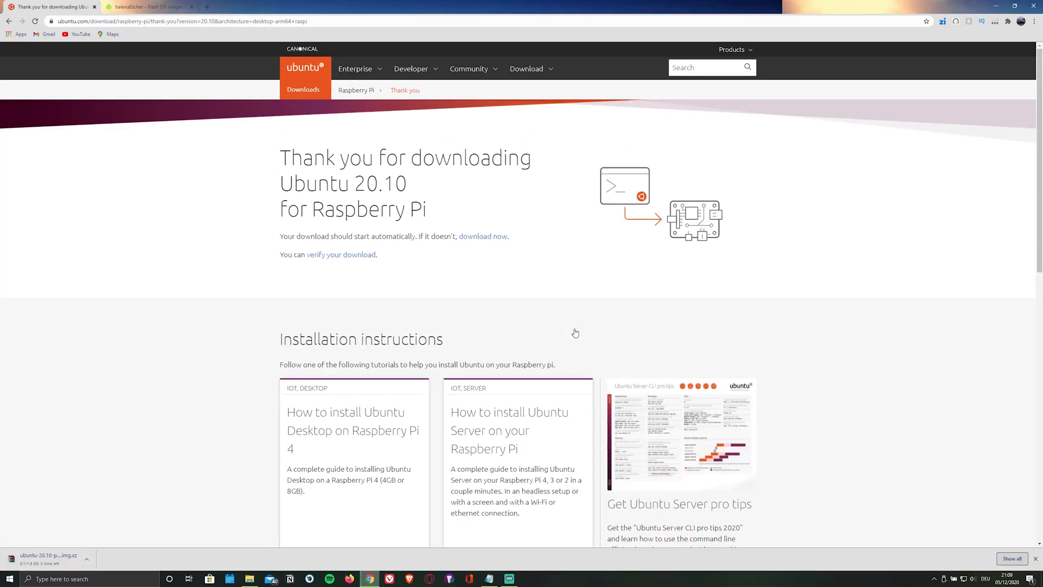
pyautogui.click(146, 6)
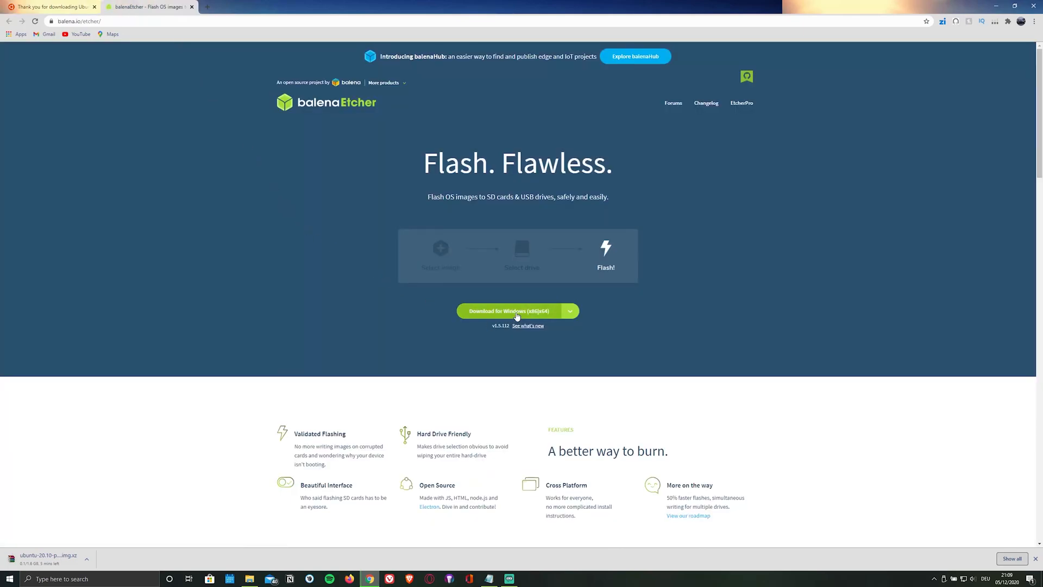
# Download balenaEtcher for Windows (x86|x64) from balena.io/etcher.
pyautogui.click(509, 311)
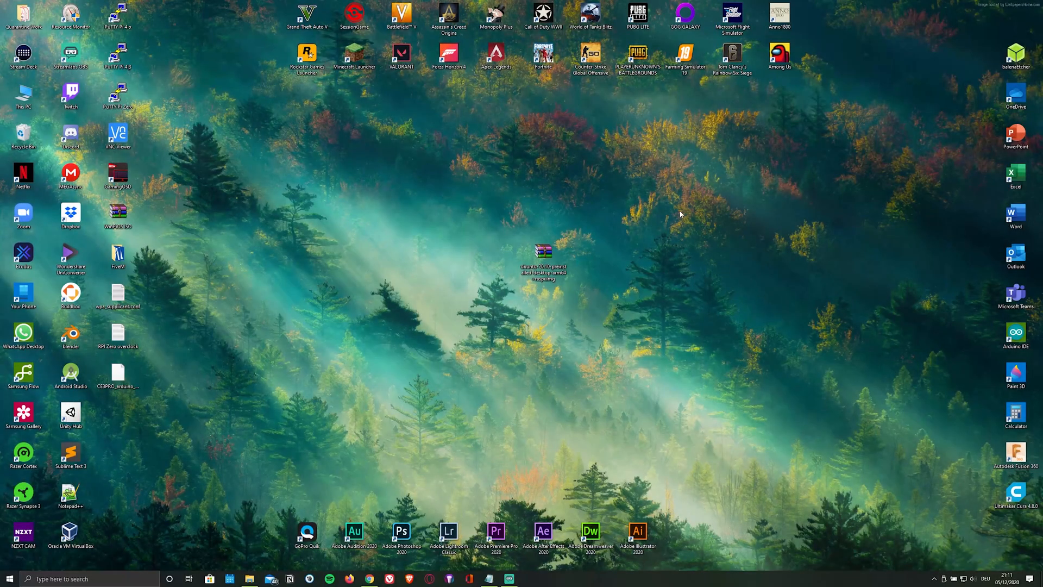
pyautogui.moveTo(969, 116)
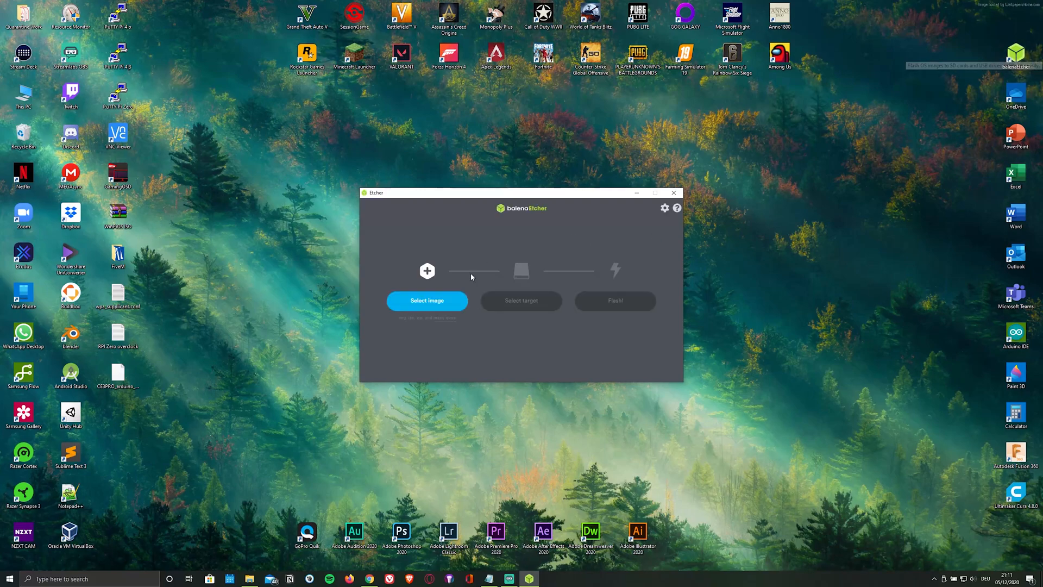
# Flash the ubuntu-20.10 raspi .img file to the 31.61 GB Multiple Card Reader drive.
pyautogui.click(427, 300)
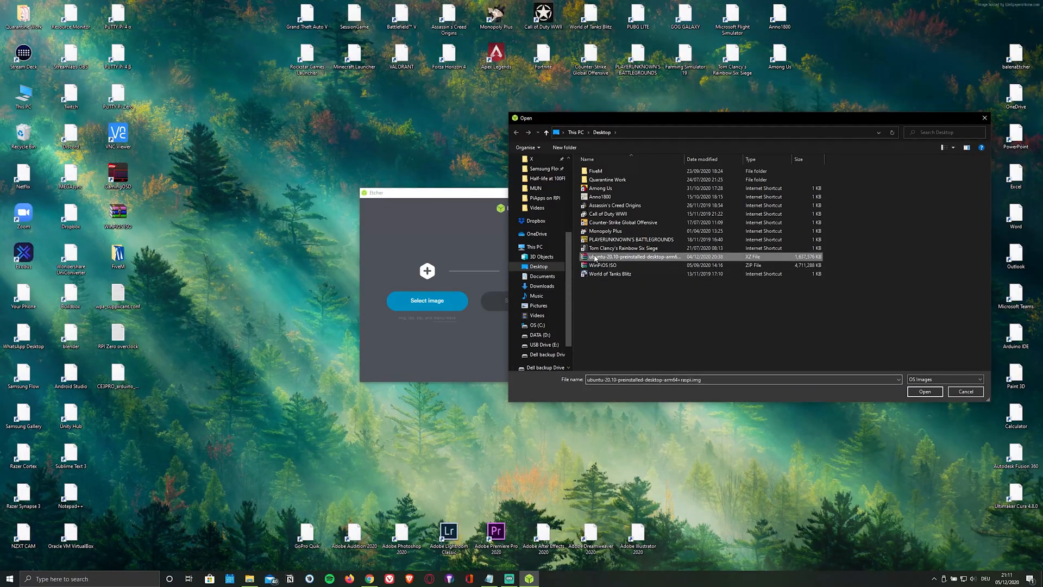
pyautogui.click(923, 391)
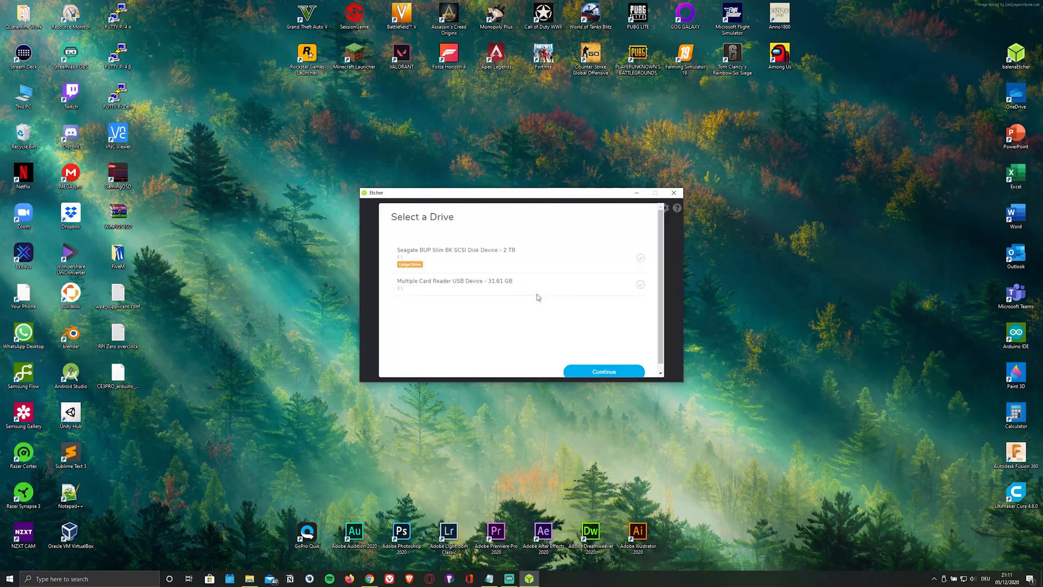
pyautogui.click(602, 371)
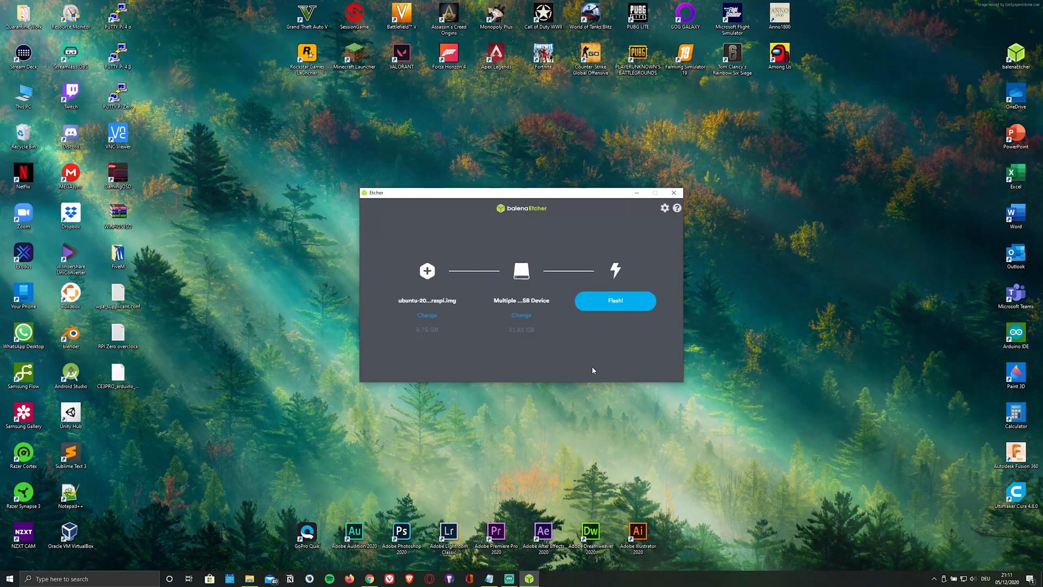
pyautogui.click(615, 300)
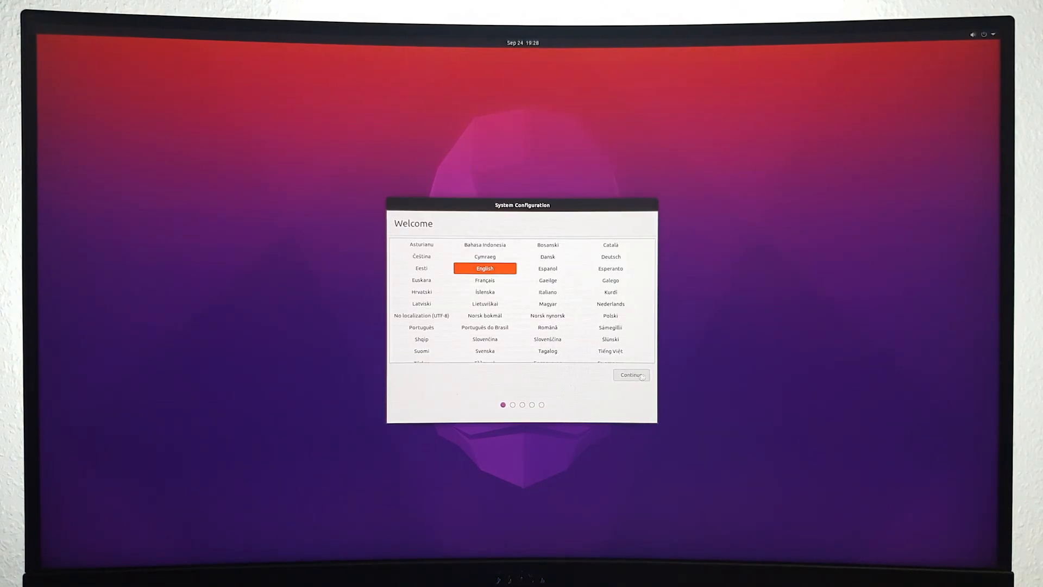
# Keep English, skip wireless, choose Berlin, and create the 'techhorizon' user account.
pyautogui.click(630, 374)
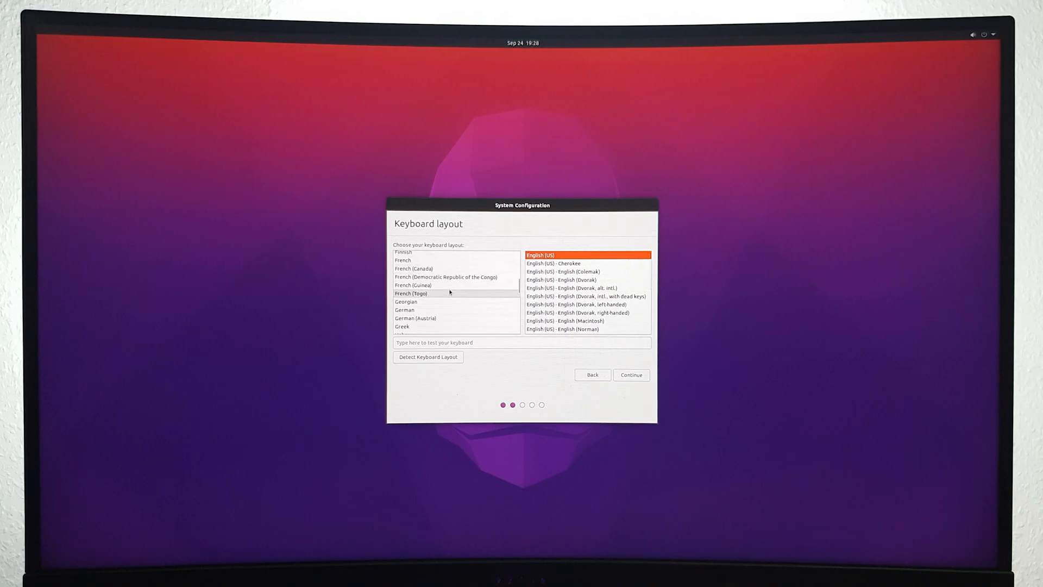
pyautogui.click(630, 375)
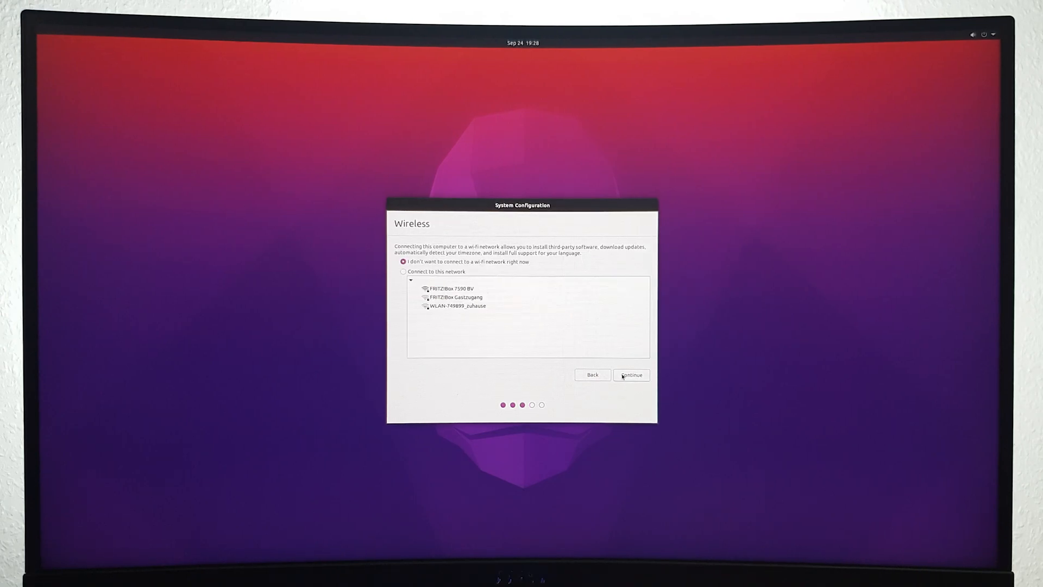
pyautogui.click(630, 374)
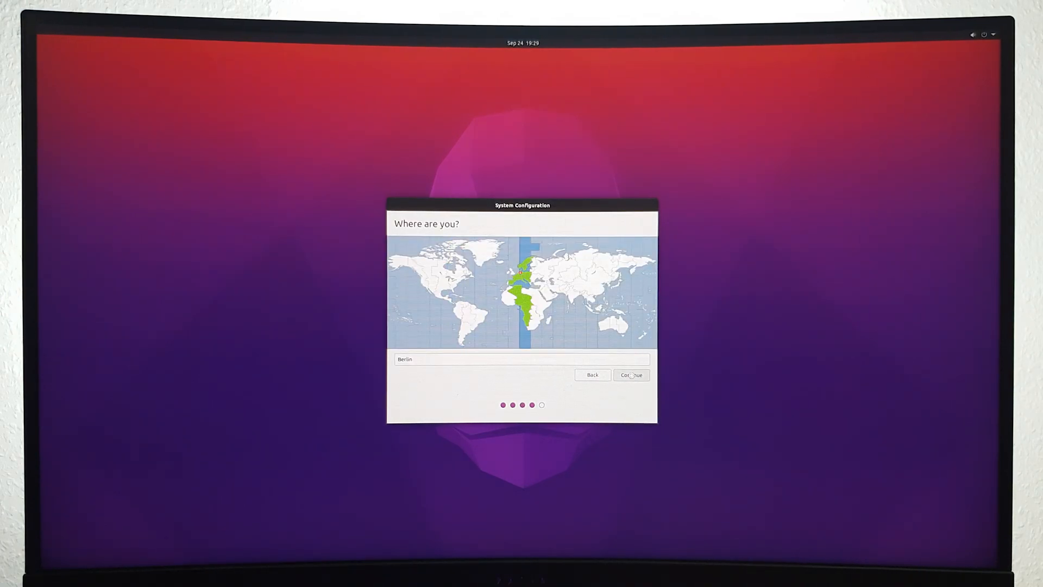
pyautogui.click(630, 374)
pyautogui.write('Tech Horizon')
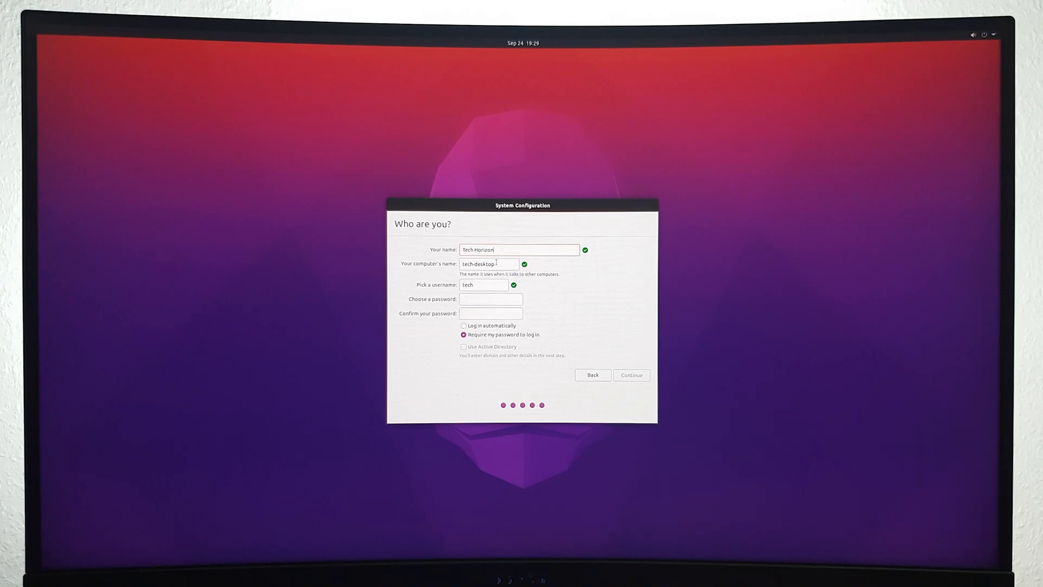
pyautogui.write('techhorizon')
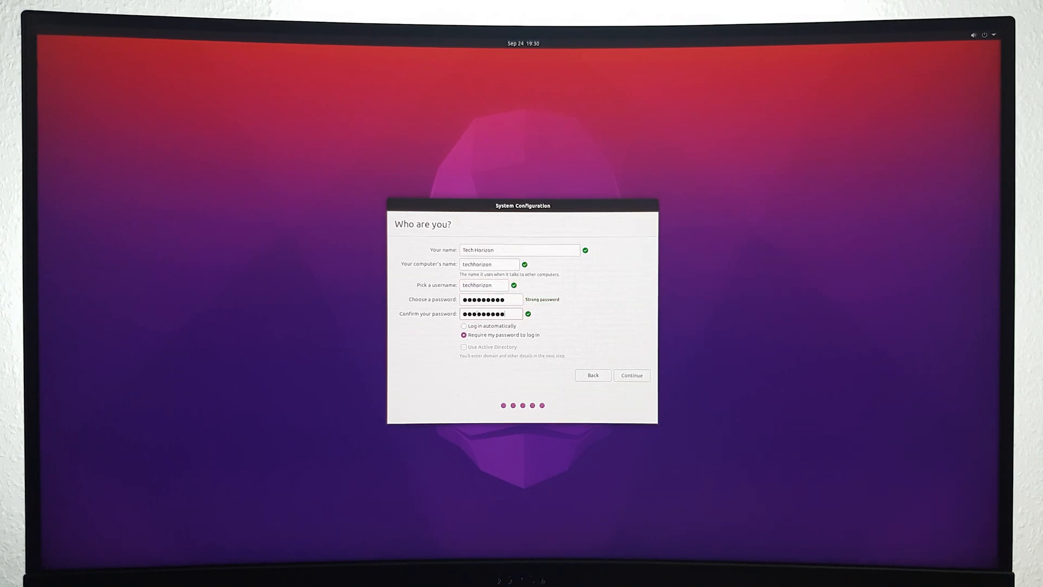
pyautogui.click(630, 376)
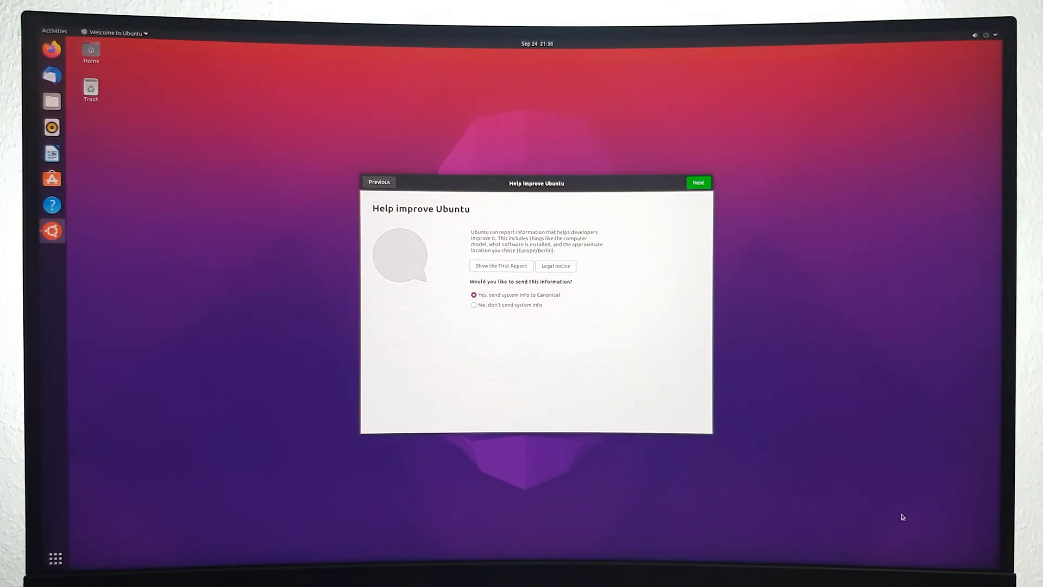
# Step through the Welcome to Ubuntu pages until the wizard closes.
pyautogui.click(698, 182)
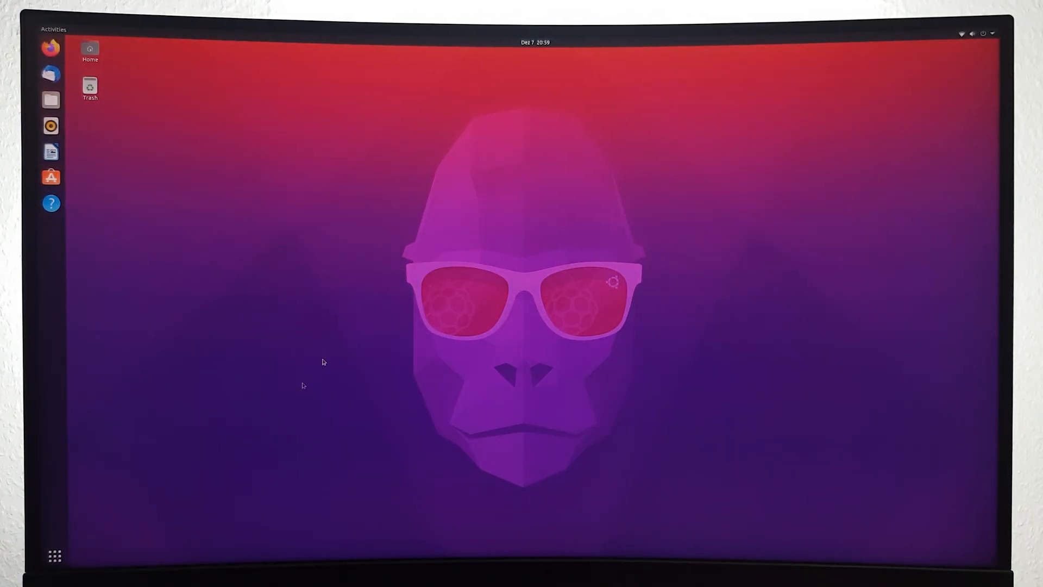
pyautogui.click(54, 555)
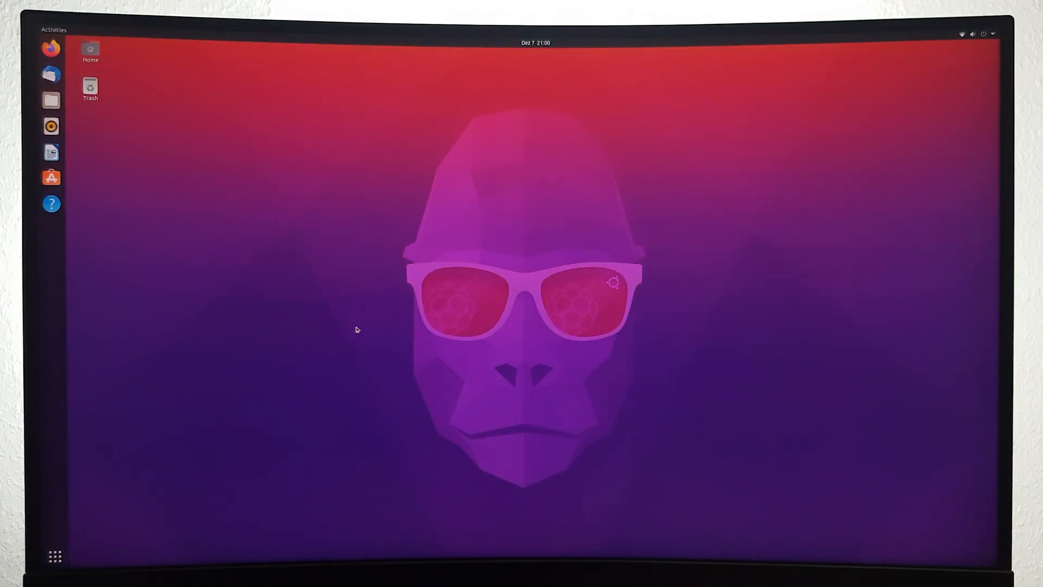
# View Plex Media Server and the Music and Audio apps, then close Ubuntu Software.
pyautogui.click(51, 178)
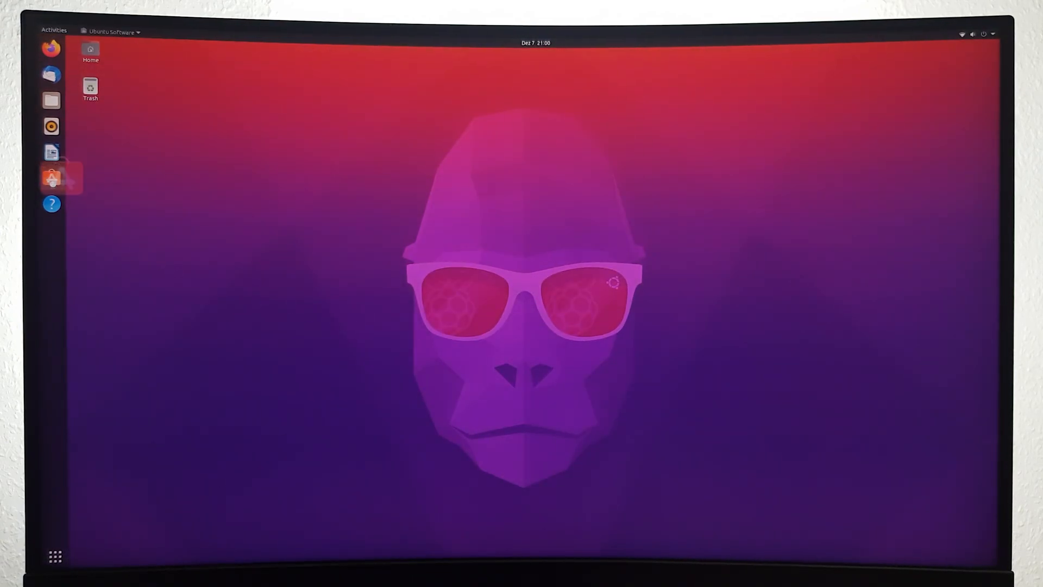
pyautogui.click(53, 179)
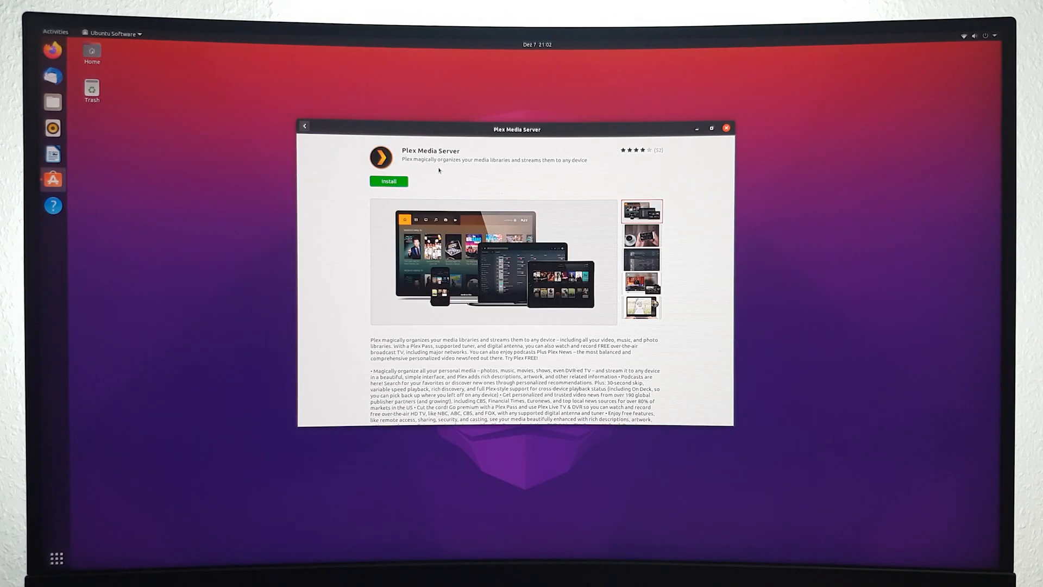
pyautogui.click(305, 127)
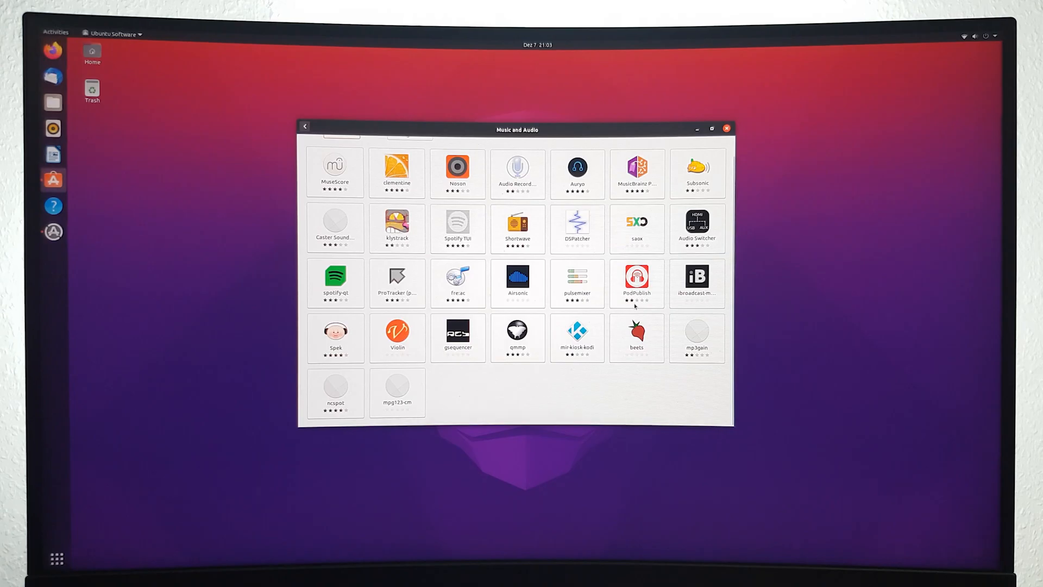
pyautogui.click(726, 128)
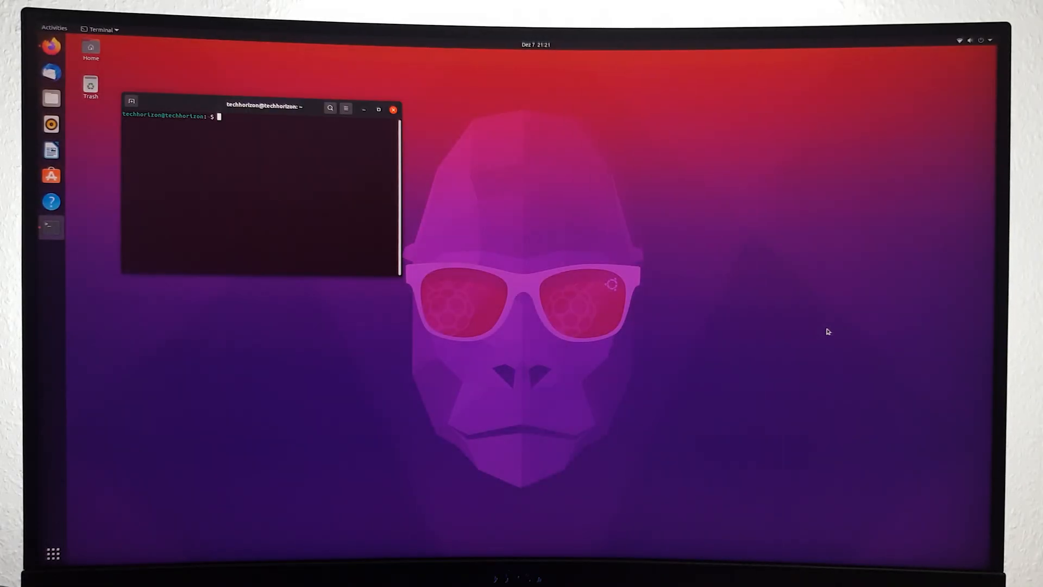
# Run 'sudo neofetch' with the password, centre the window, then close the terminal.
pyautogui.write('sudo neofetch')
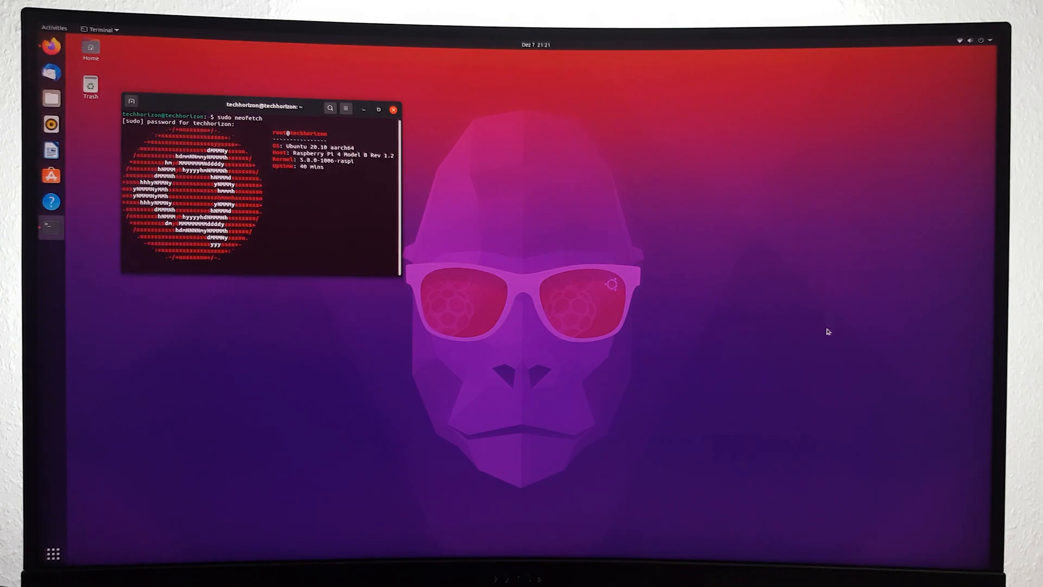
pyautogui.press('Return')
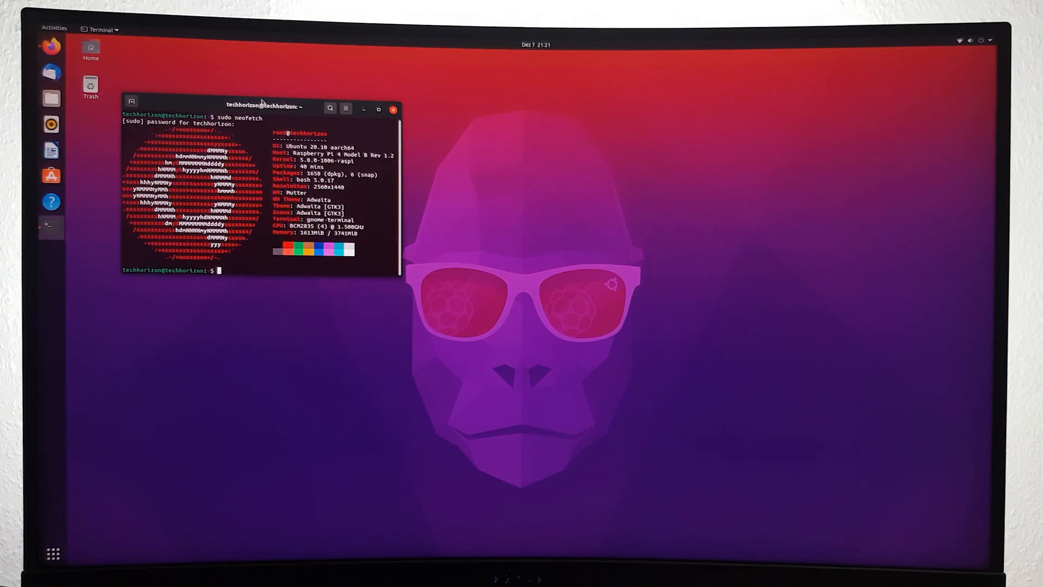
pyautogui.moveTo(264, 106); pyautogui.dragTo(539, 164)
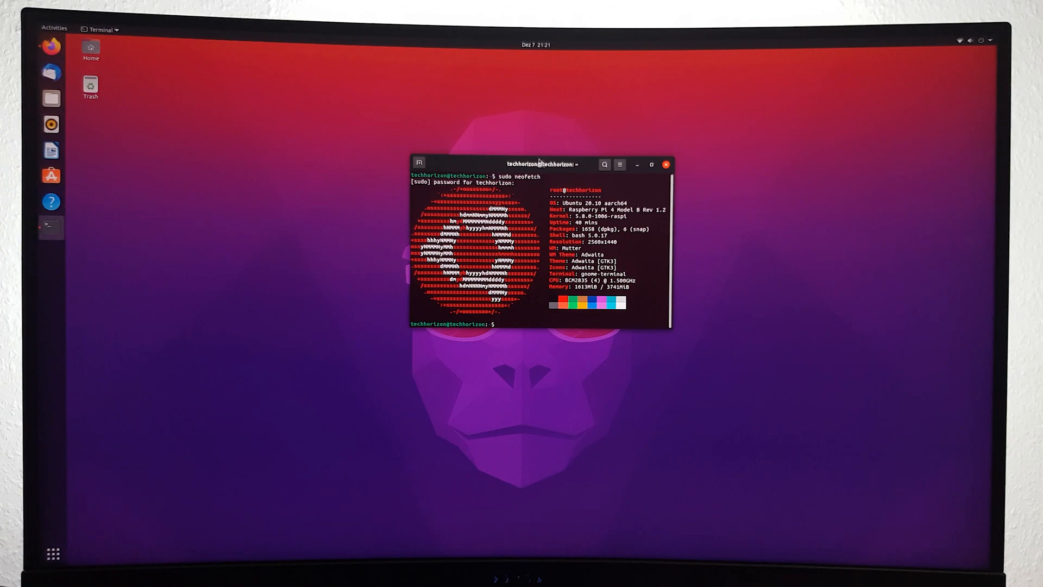
pyautogui.moveTo(718, 211)
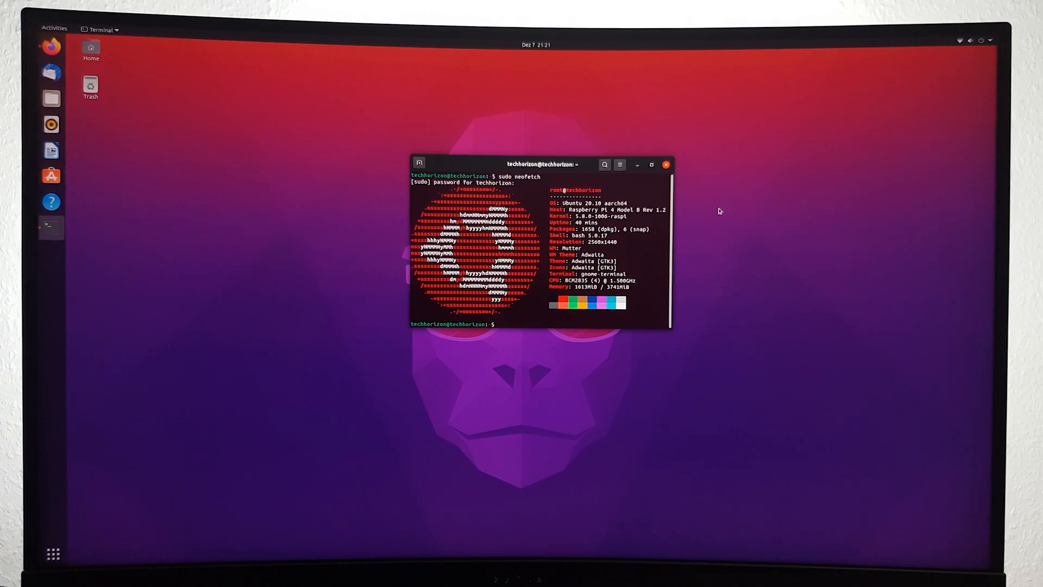
pyautogui.press('Return')
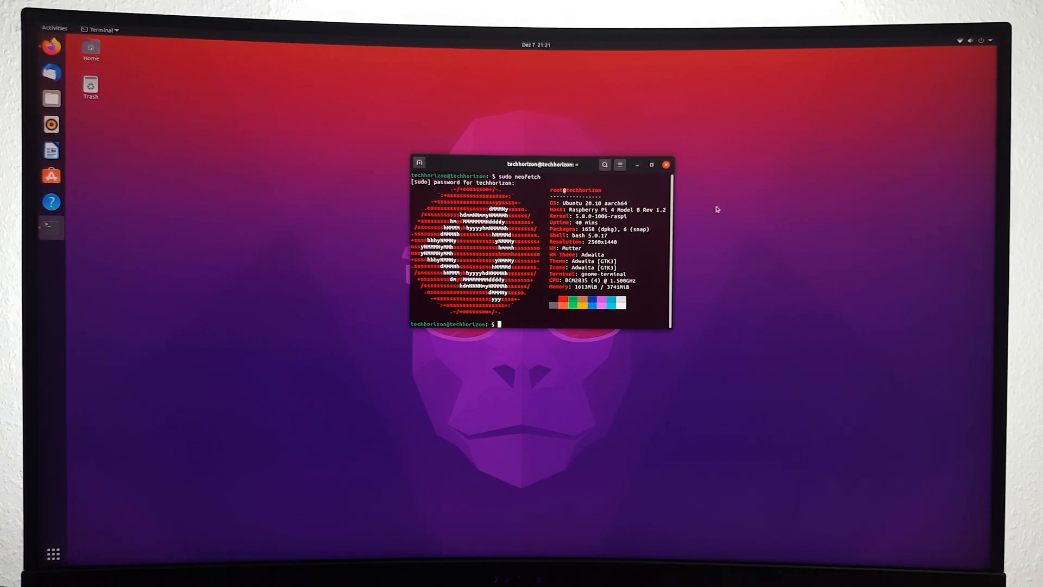
pyautogui.click(665, 164)
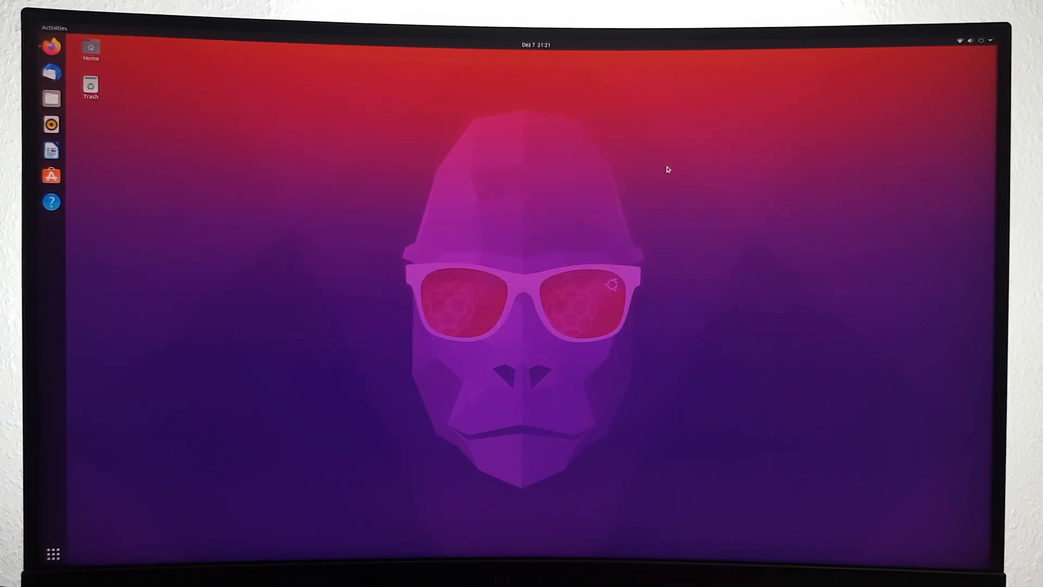
# Launch Firefox and scroll the Tech Horizon YouTube channel down to its Raspberry Pi playlists.
pyautogui.click(51, 47)
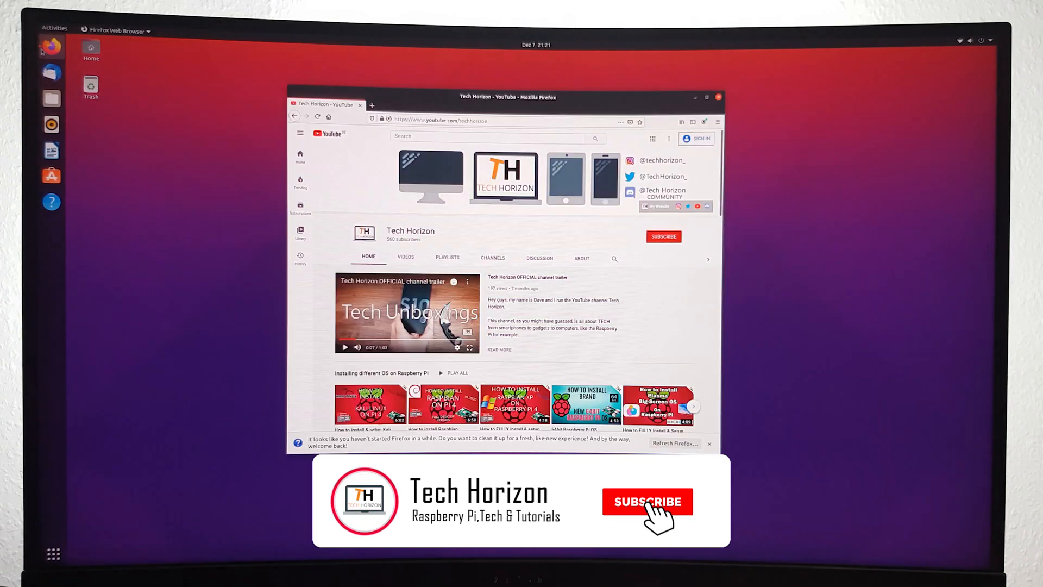
pyautogui.click(646, 501)
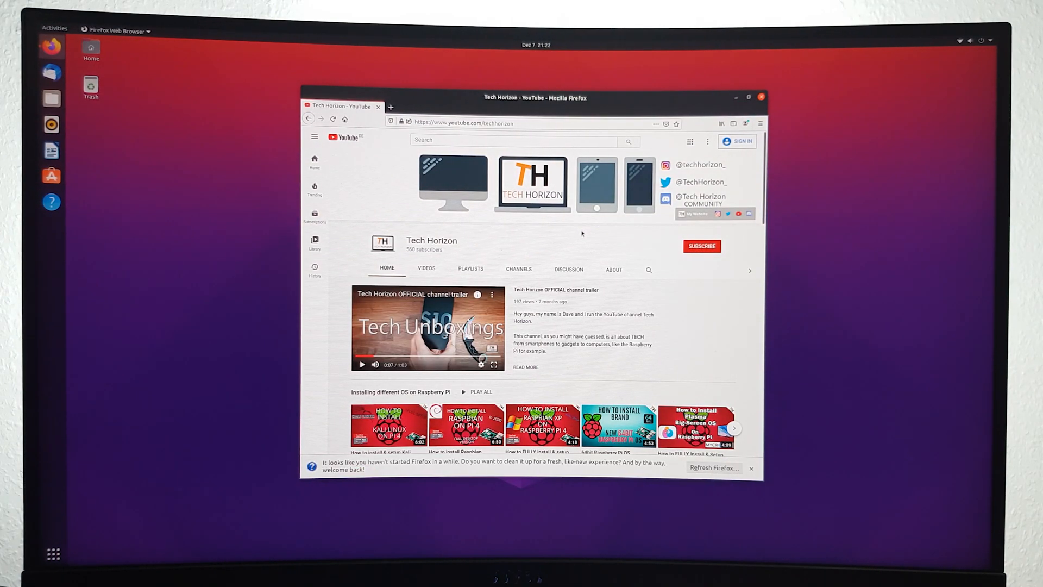
pyautogui.scroll(-3)
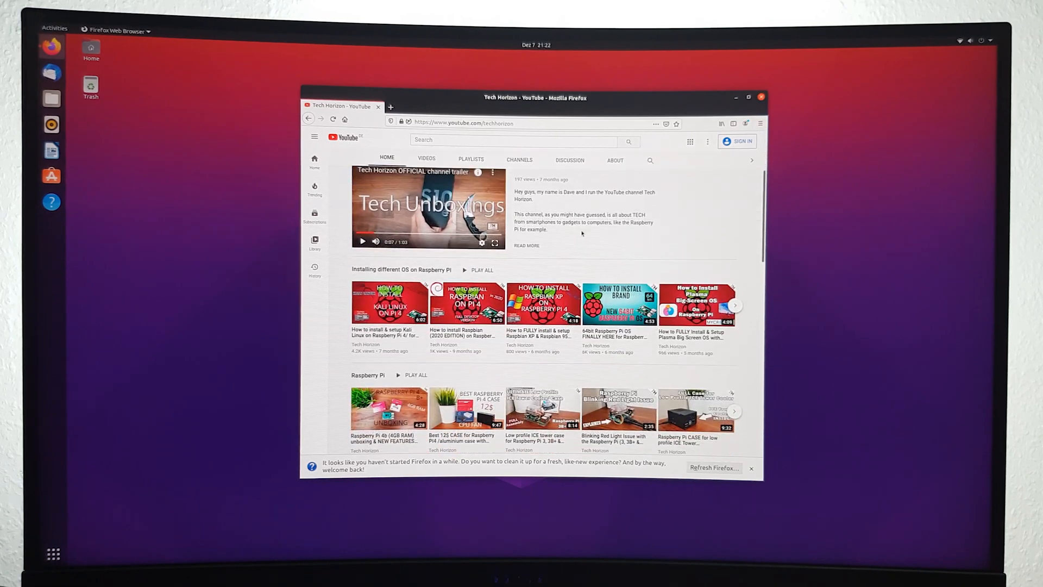
pyautogui.scroll(-3)
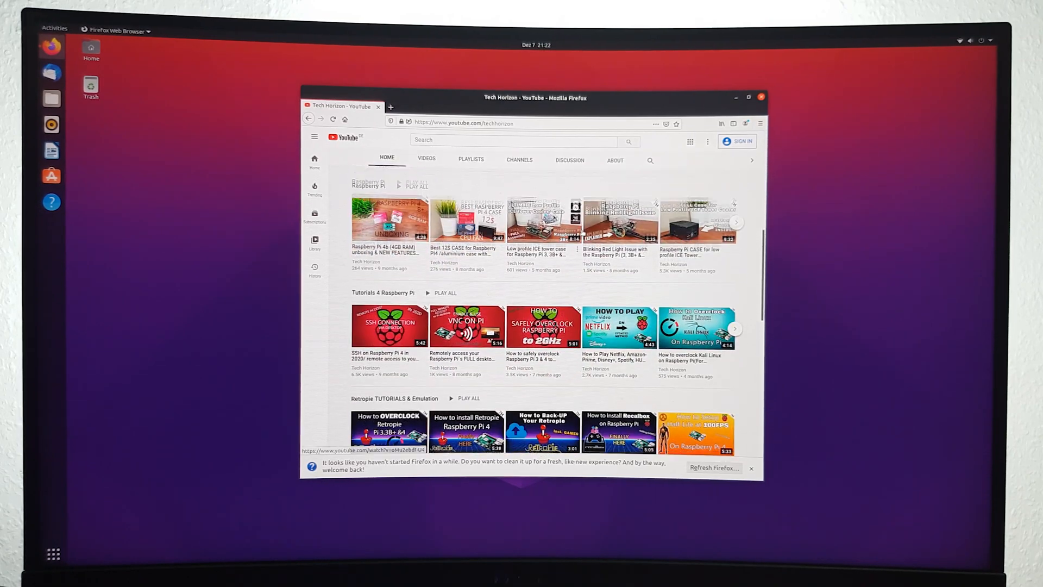